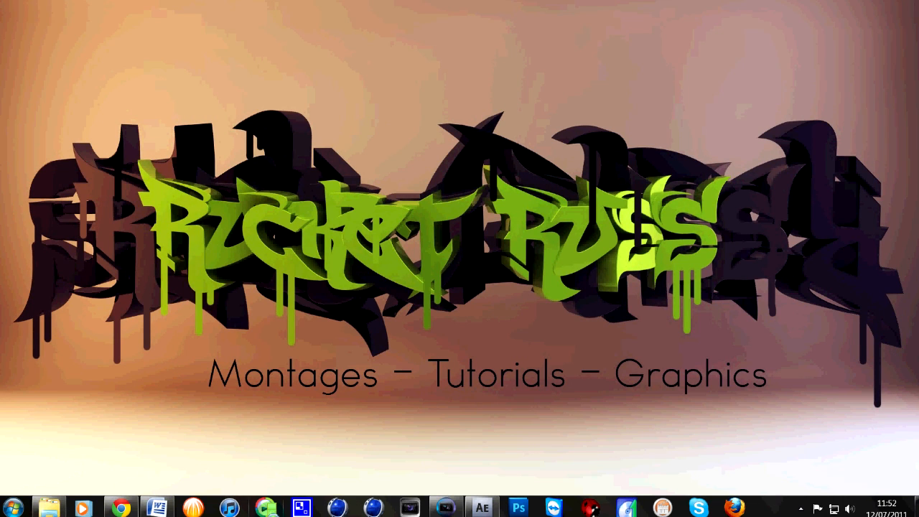
mouse_move(301, 508)
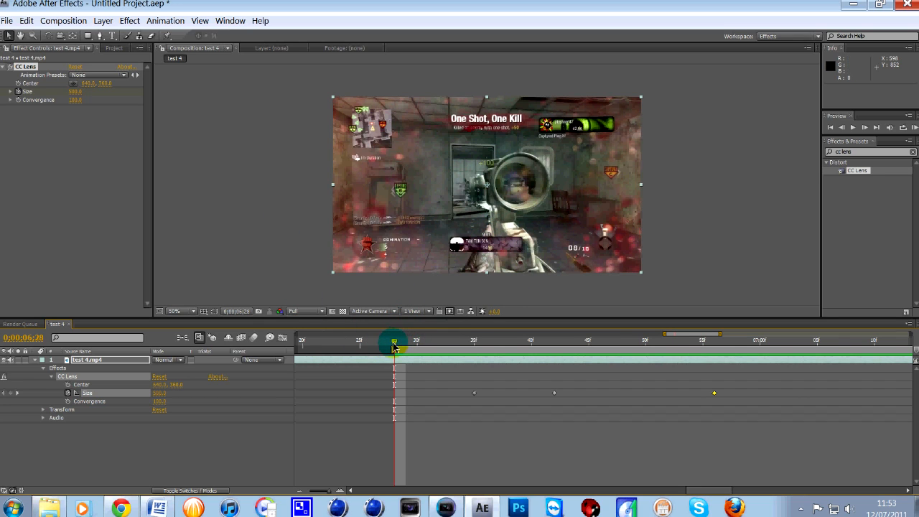
mouse_move(393, 343)
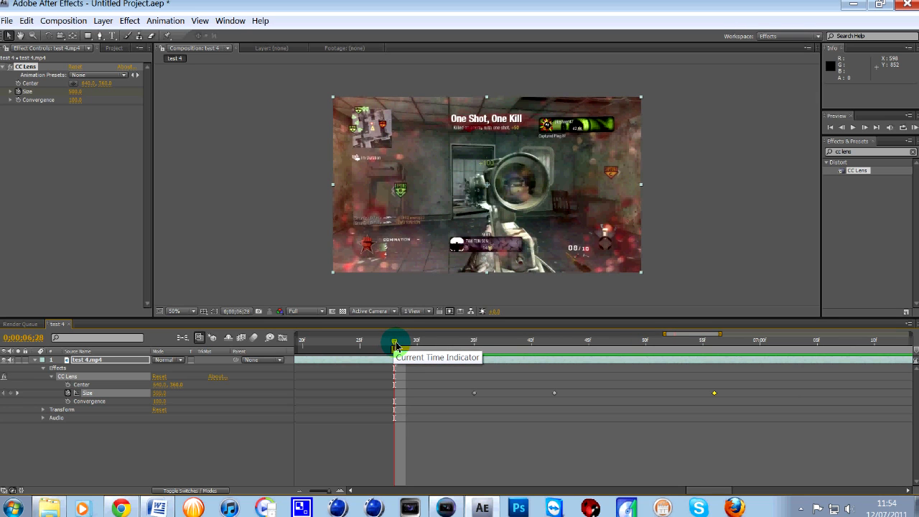
- Scrub through the existing CC Lens warp-in and warp-out around the kill, returning to the kill frame
left_click_drag(396, 340, 440, 340)
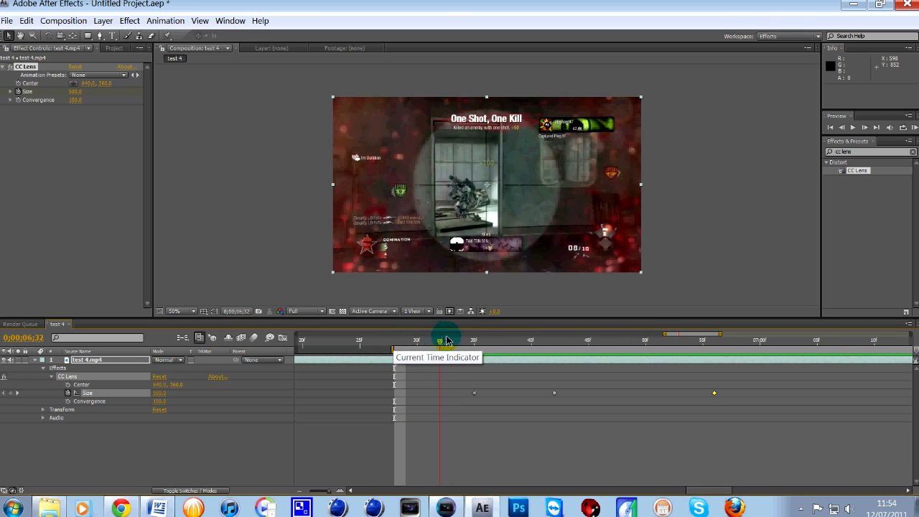
left_click_drag(445, 341, 555, 340)
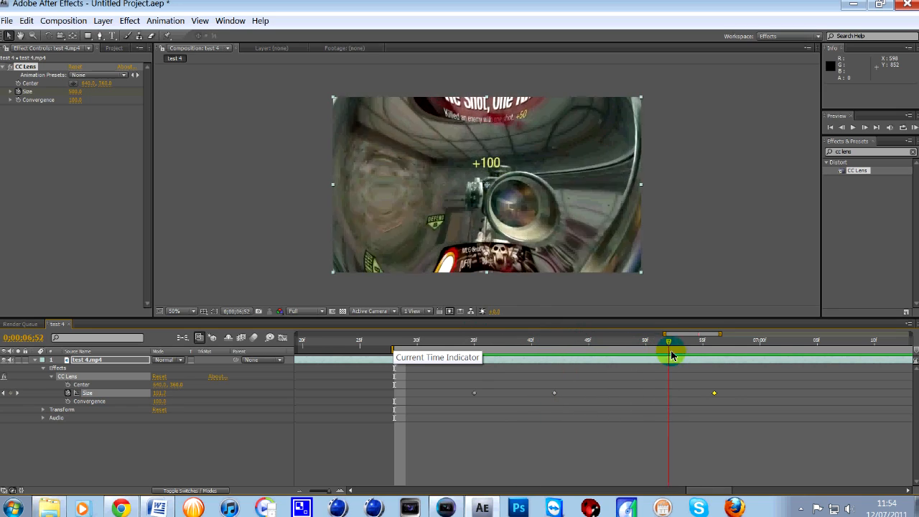
left_click_drag(672, 355, 851, 370)
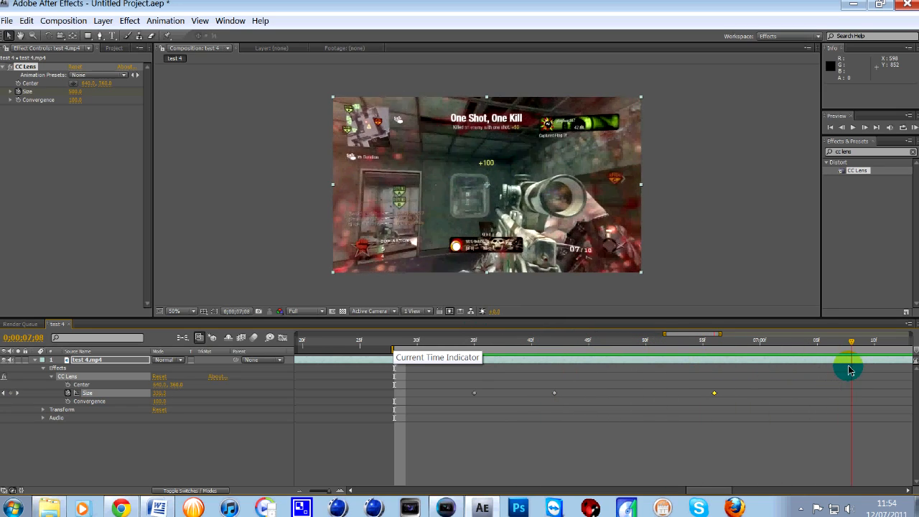
left_click_drag(851, 352, 554, 352)
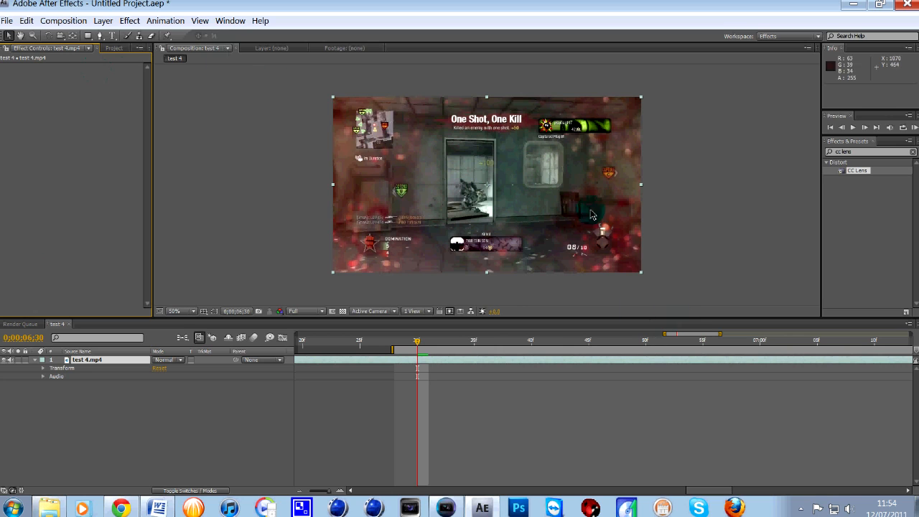
- Show the Project panel and scrub around 0;00;06;30 to land on the kill frame
left_click(113, 48)
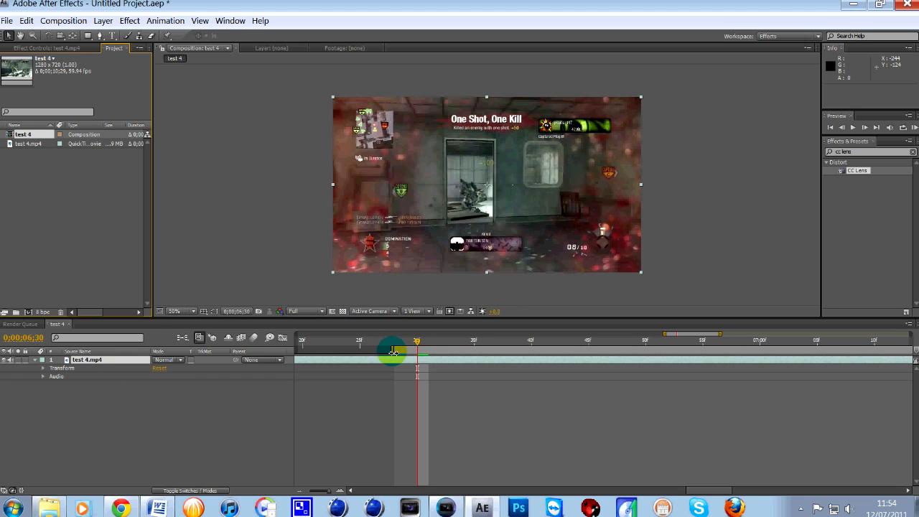
left_click_drag(394, 349, 419, 348)
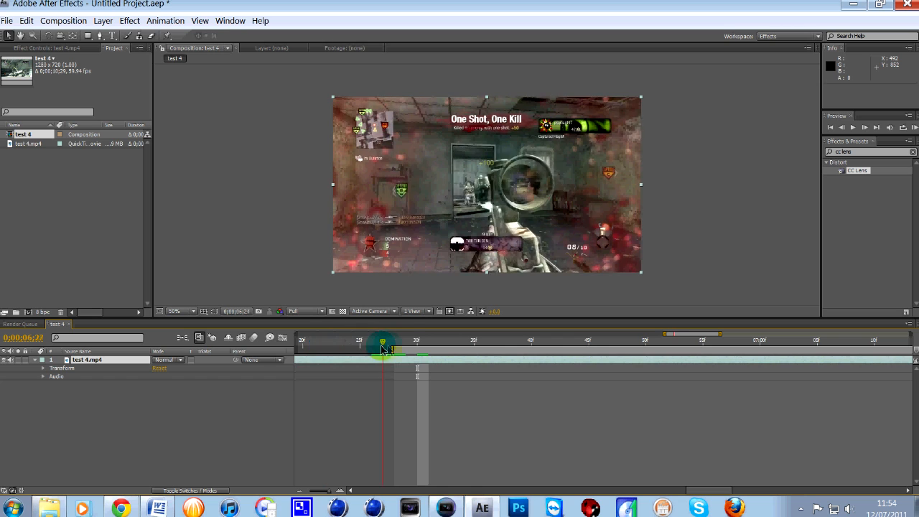
left_click_drag(382, 340, 419, 340)
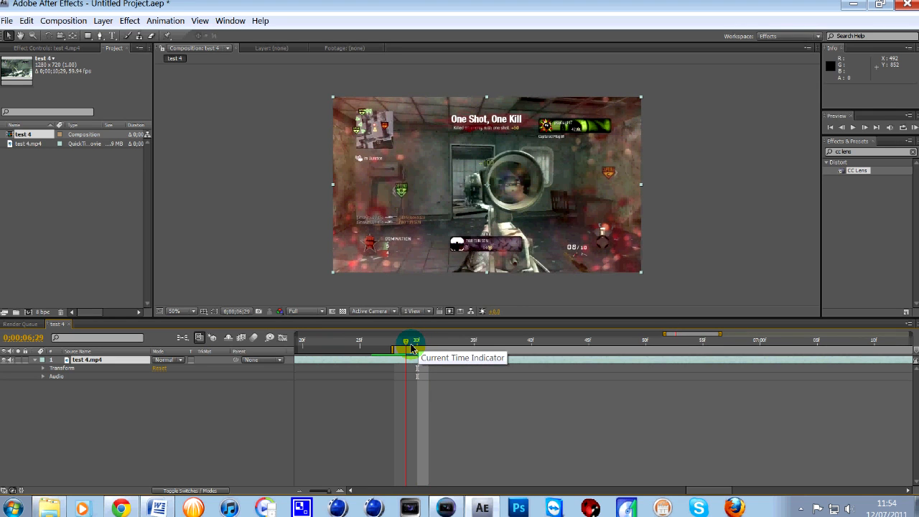
left_click_drag(406, 340, 416, 341)
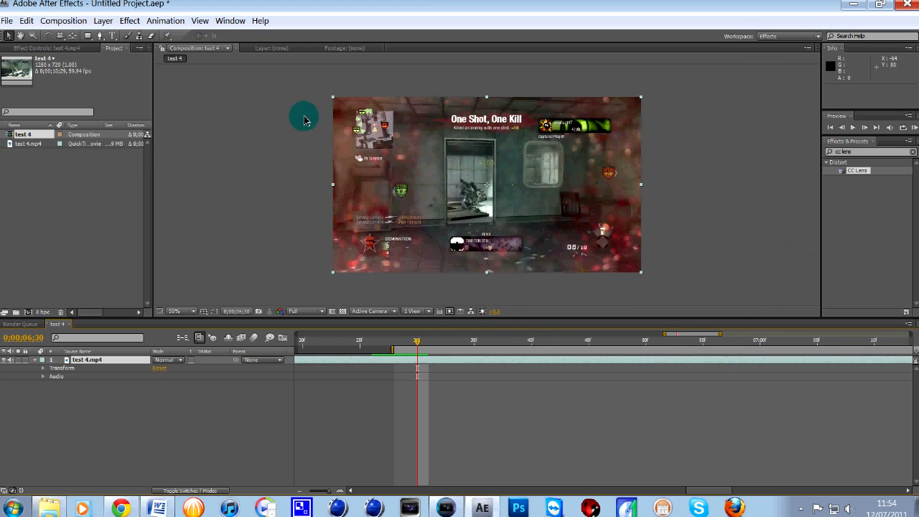
mouse_move(819, 187)
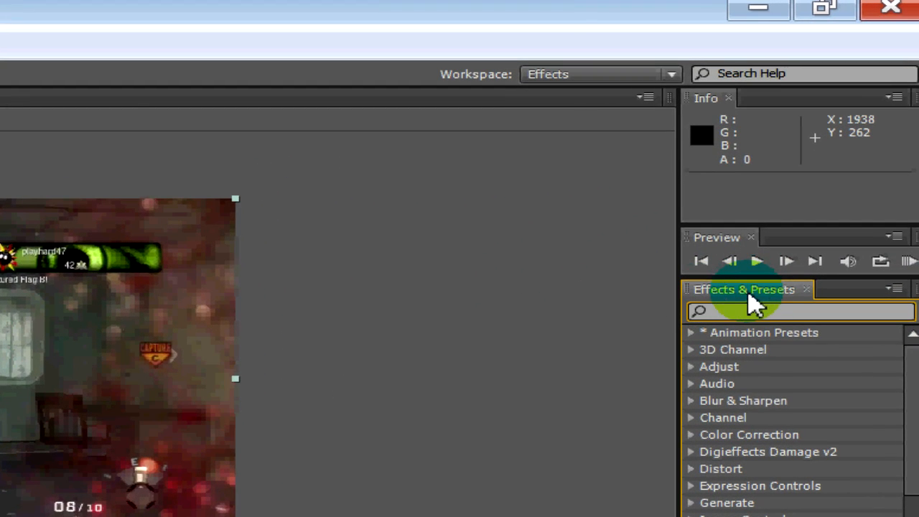
- Search Effects & Presets for 'cc le' and apply CC Lens to the gameplay clip
type("cc len")
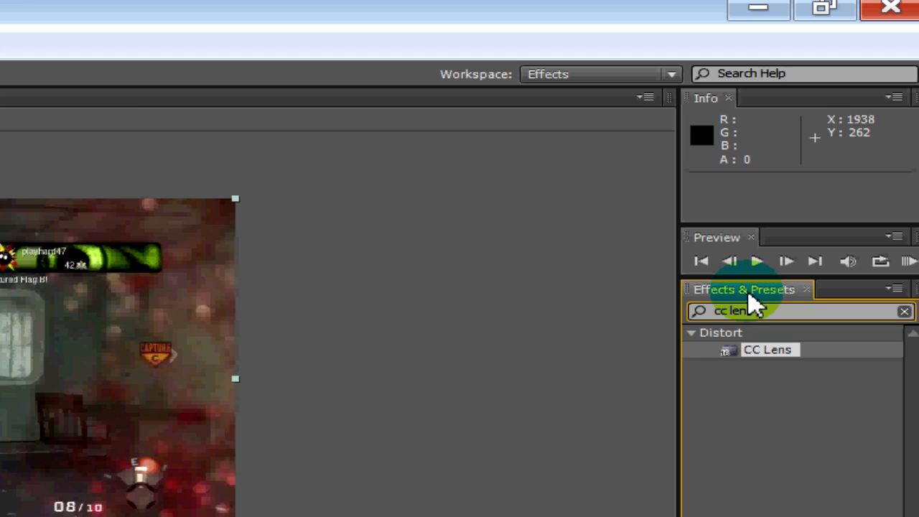
left_click(768, 349)
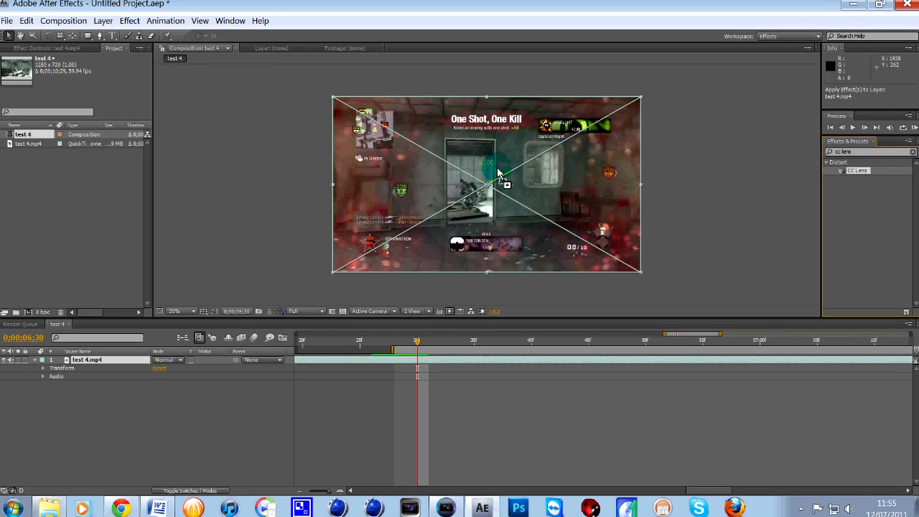
double_click(859, 170)
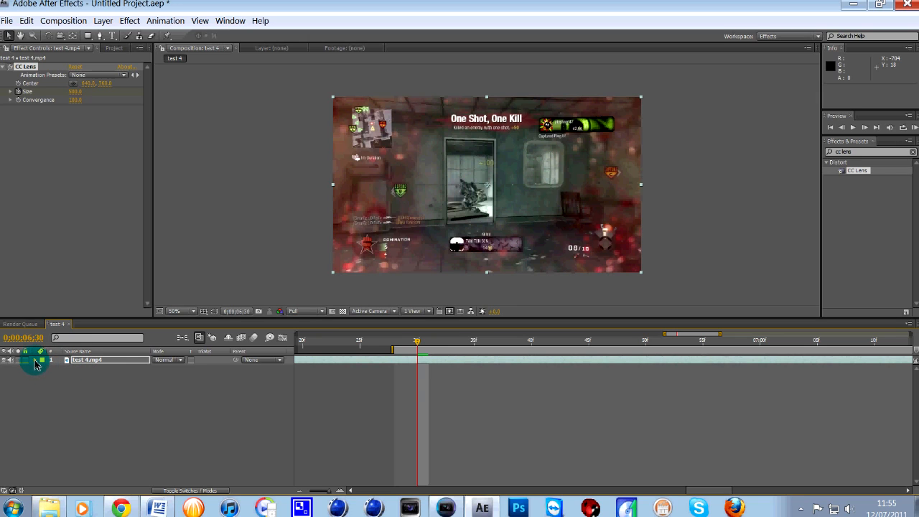
- Reveal the clip's CC Lens settings and keyframe Size at the kill frame 0;00;06;30
left_click(34, 359)
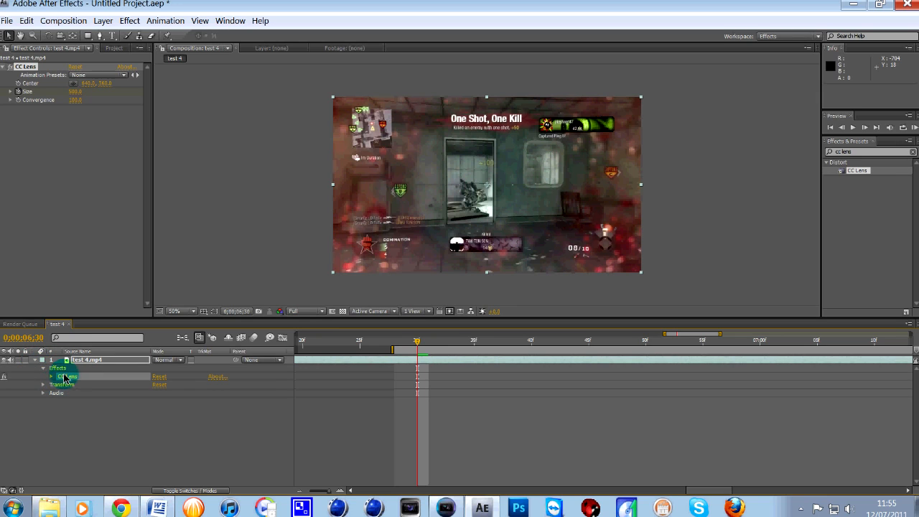
left_click(51, 376)
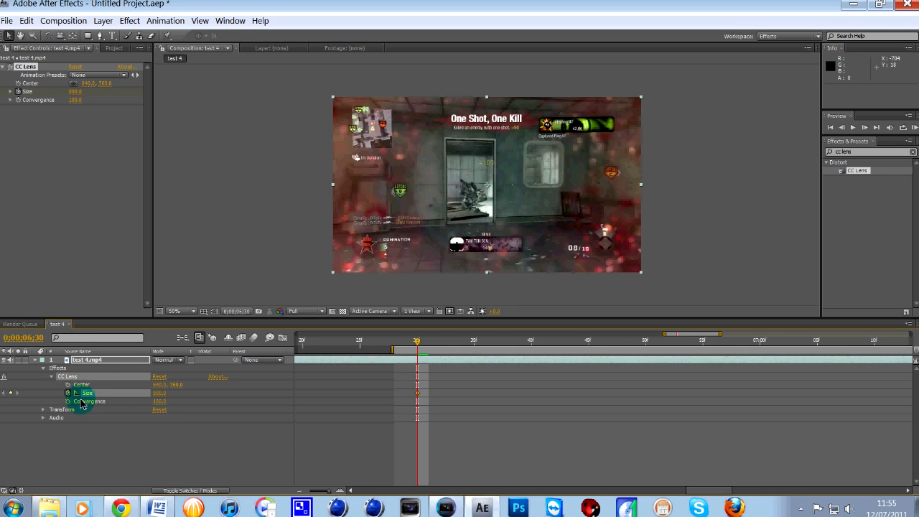
mouse_move(67, 393)
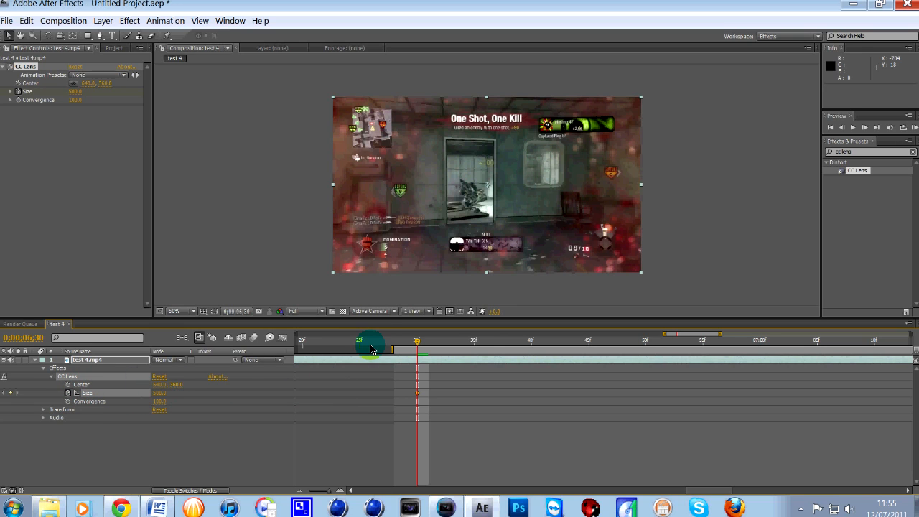
left_click_drag(370, 347, 417, 362)
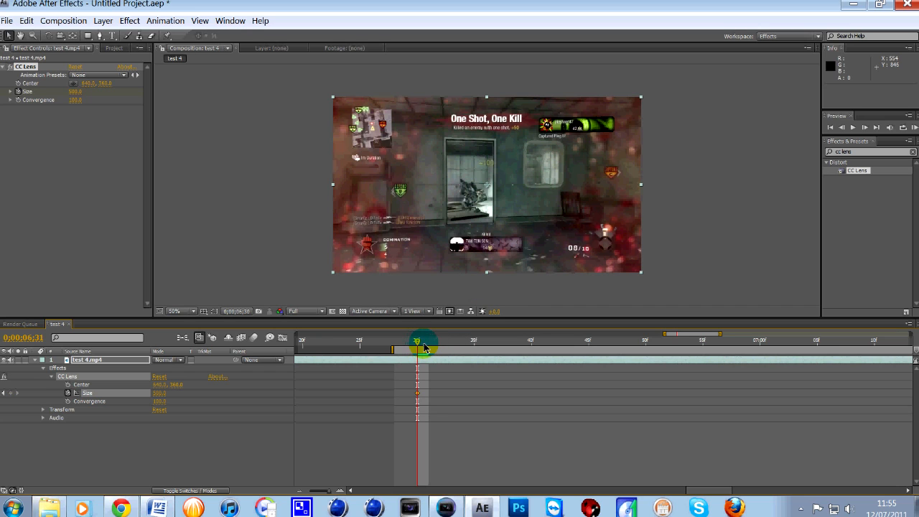
left_click_drag(424, 347, 431, 347)
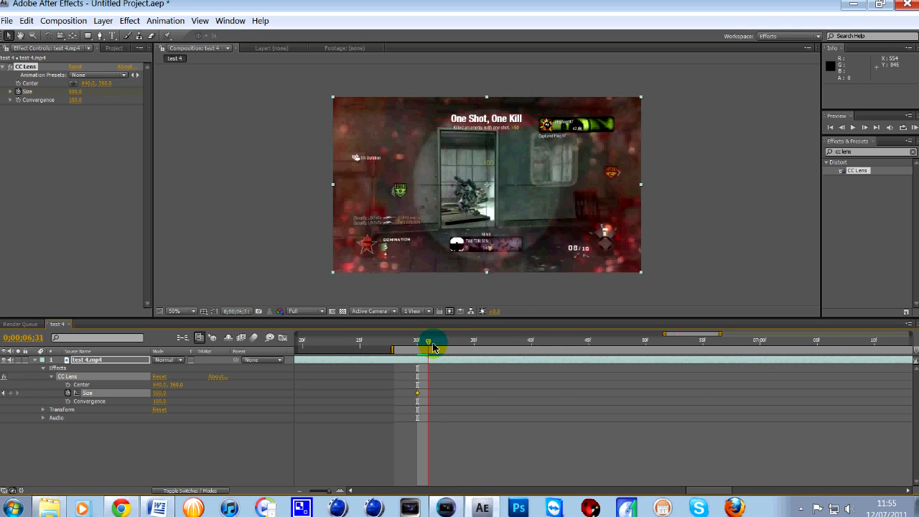
left_click_drag(434, 348, 417, 393)
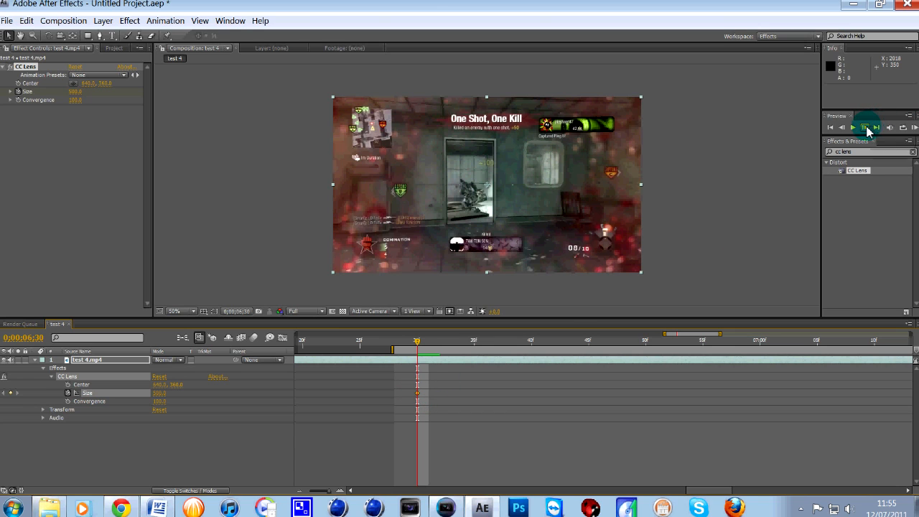
- Preview playback of the clip from the kill frame, then stop it
left_click(853, 127)
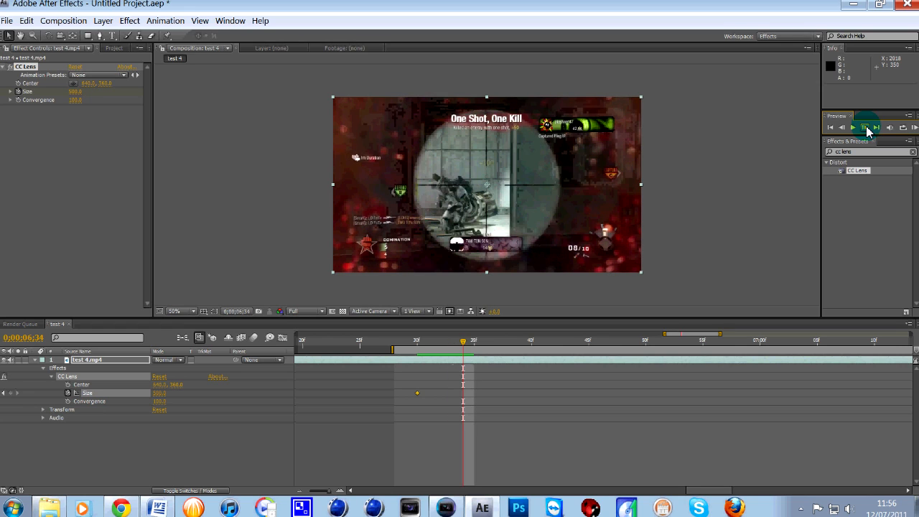
left_click(866, 127)
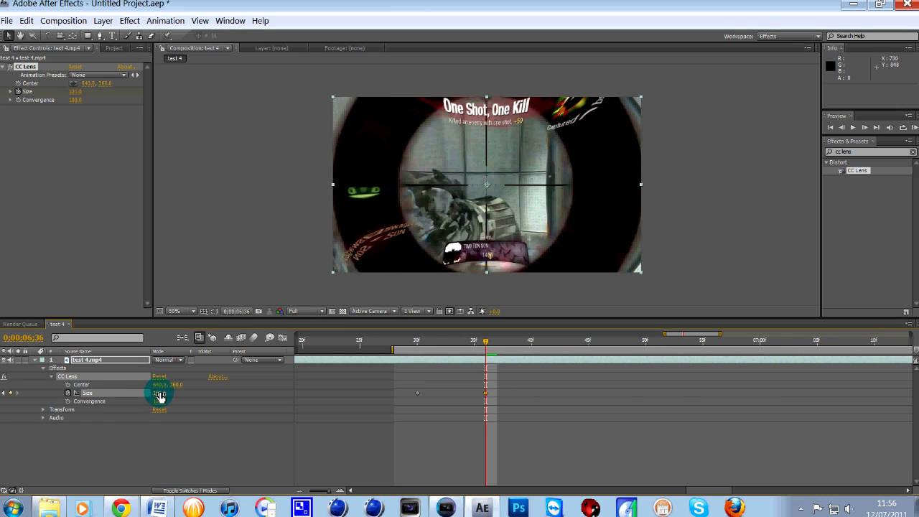
- Lower CC Lens Size to 90 at 6:36, step to 6:43 and keyframe a larger Size there
left_click_drag(161, 393, 157, 402)
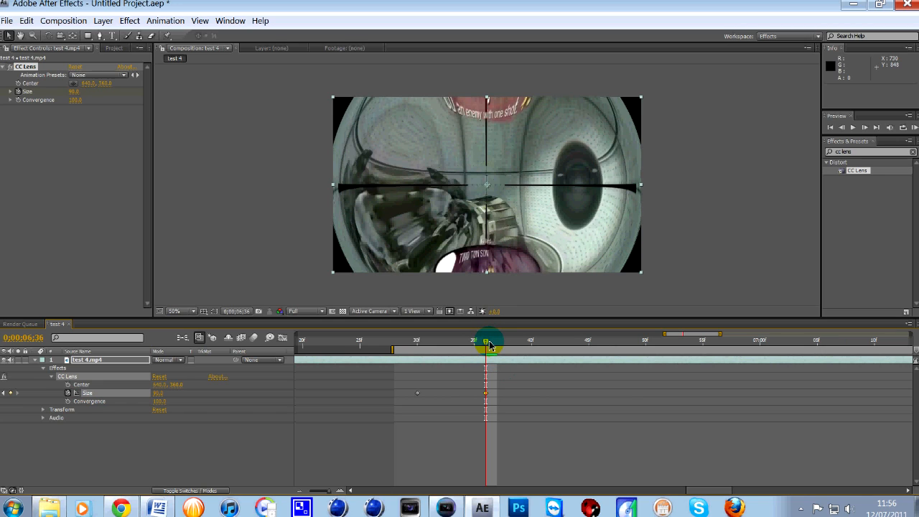
mouse_move(489, 343)
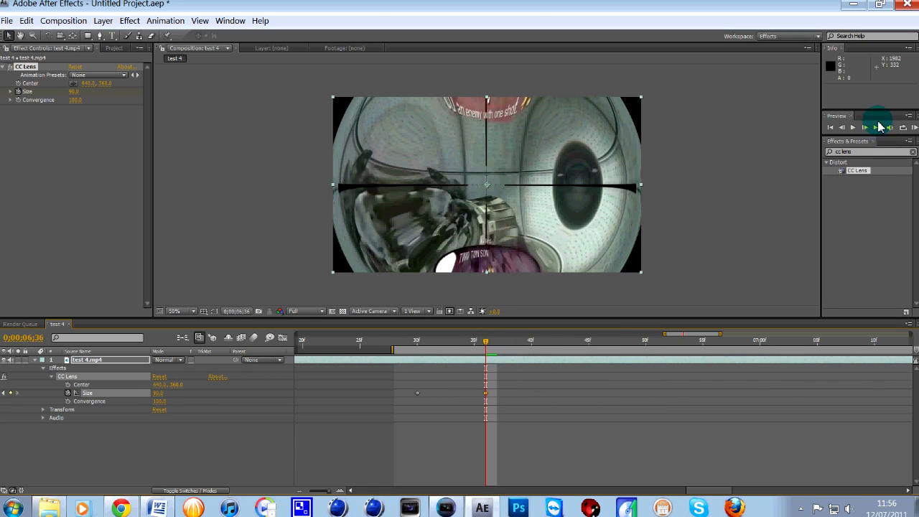
left_click(865, 127)
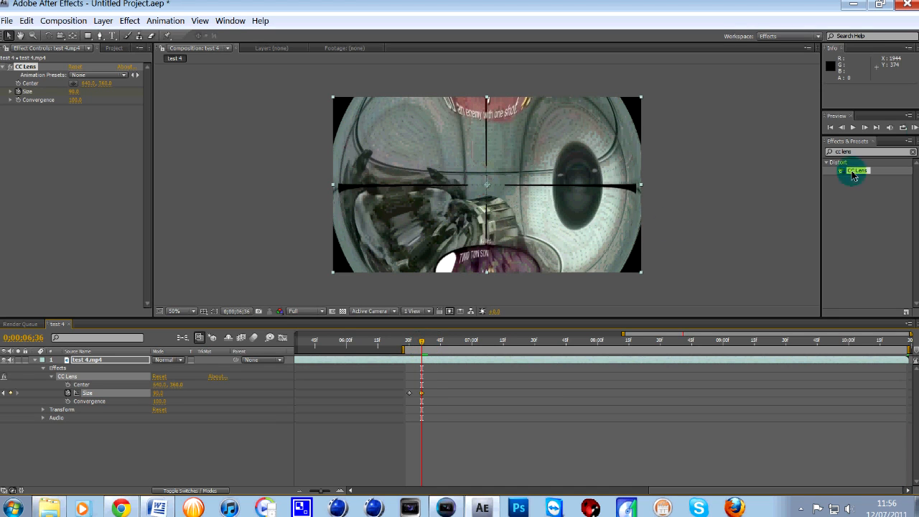
left_click(865, 127)
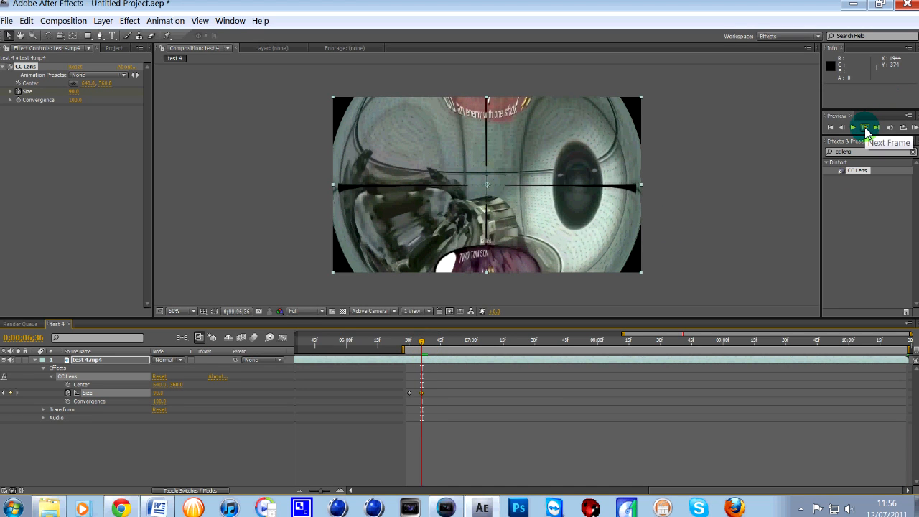
left_click(867, 127)
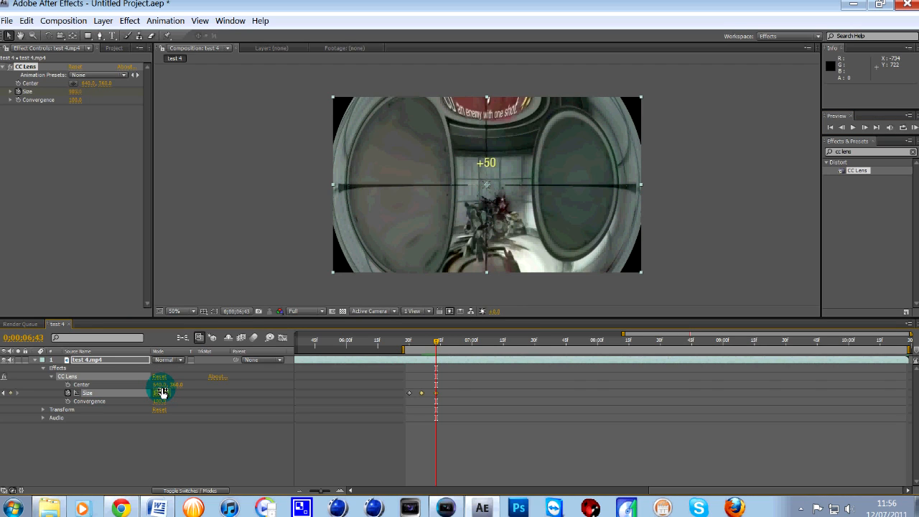
left_click(430, 340)
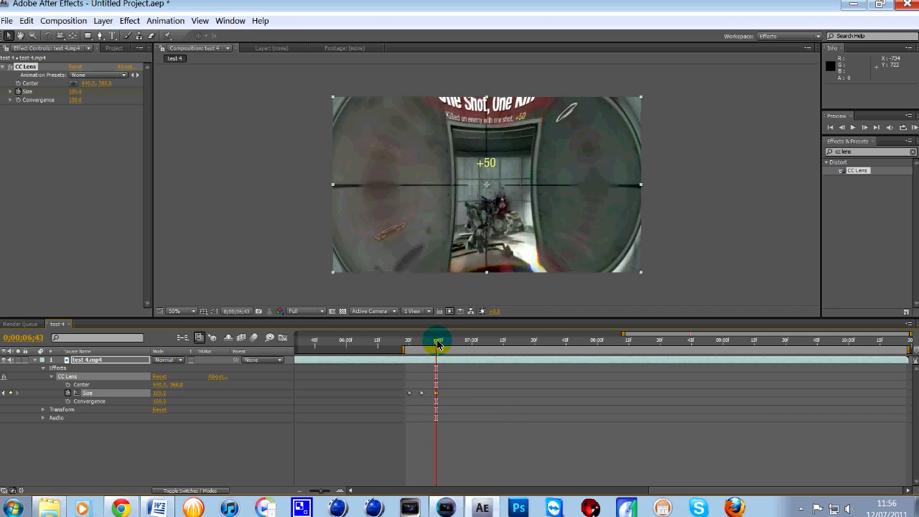
- Scrub past the kill and keyframe a much larger Size around 7:08 for an undistorted view
left_click_drag(438, 339, 456, 340)
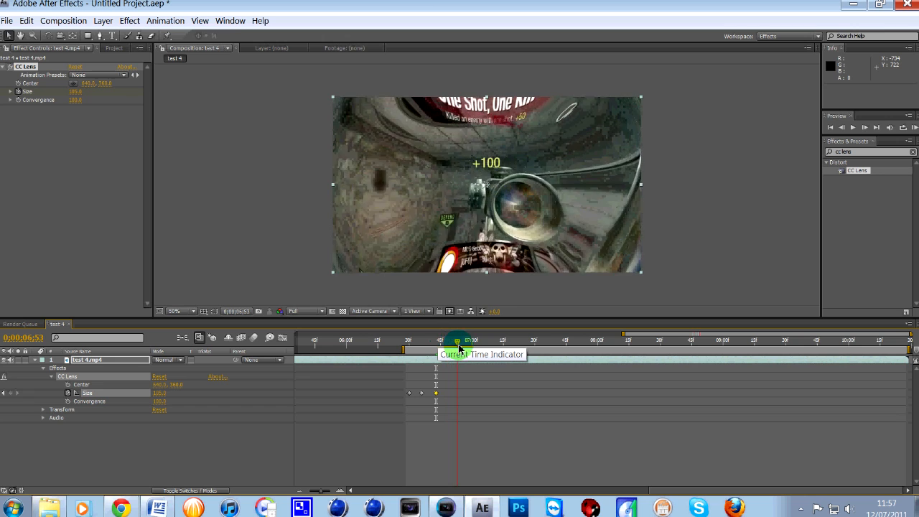
left_click_drag(456, 340, 501, 340)
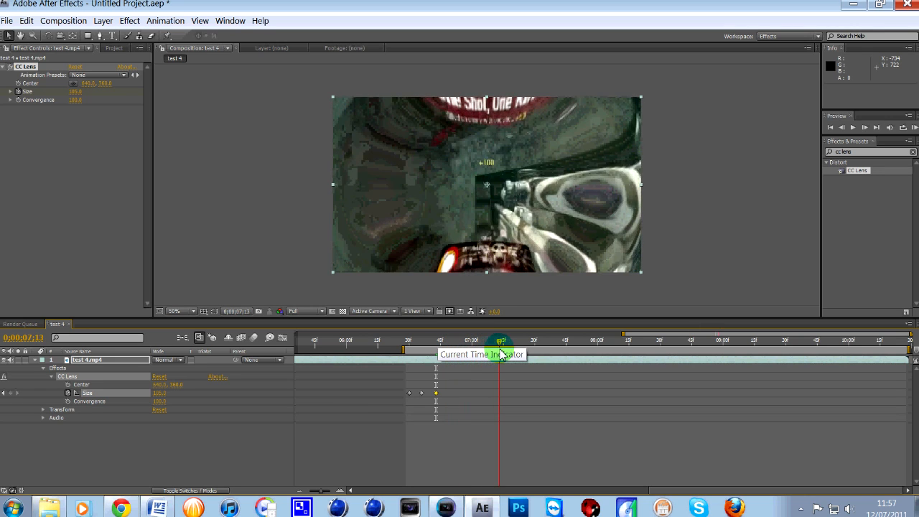
left_click_drag(500, 340, 510, 340)
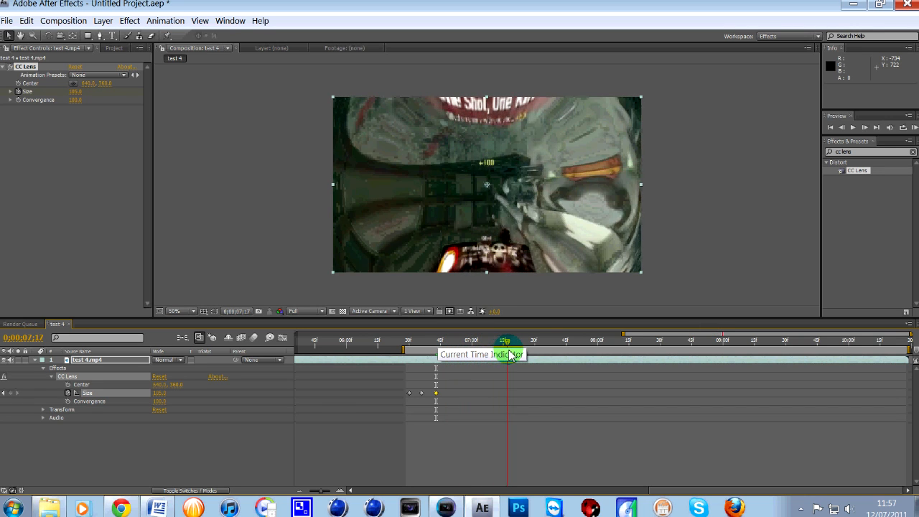
left_click_drag(506, 341, 503, 341)
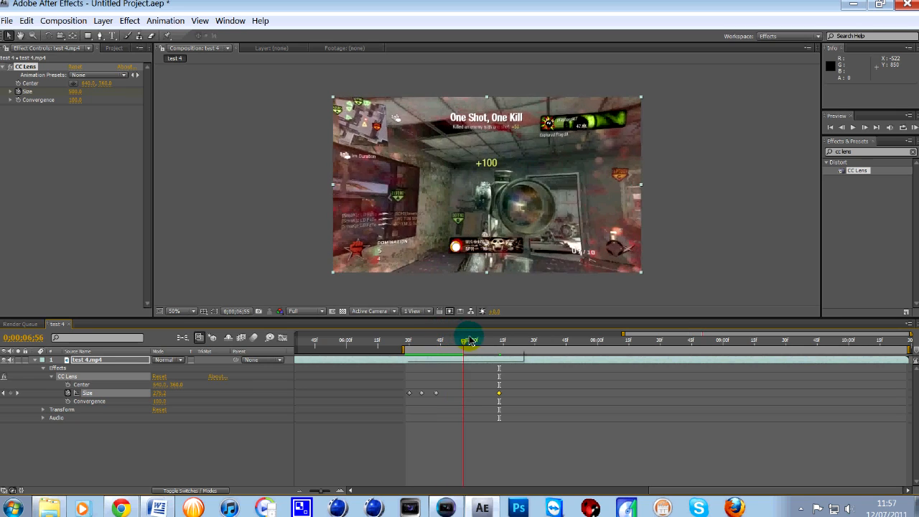
- Retime the peak warp keyframe a few frames later and add Size 223 at 0;00;08;03
left_click_drag(471, 343, 423, 342)
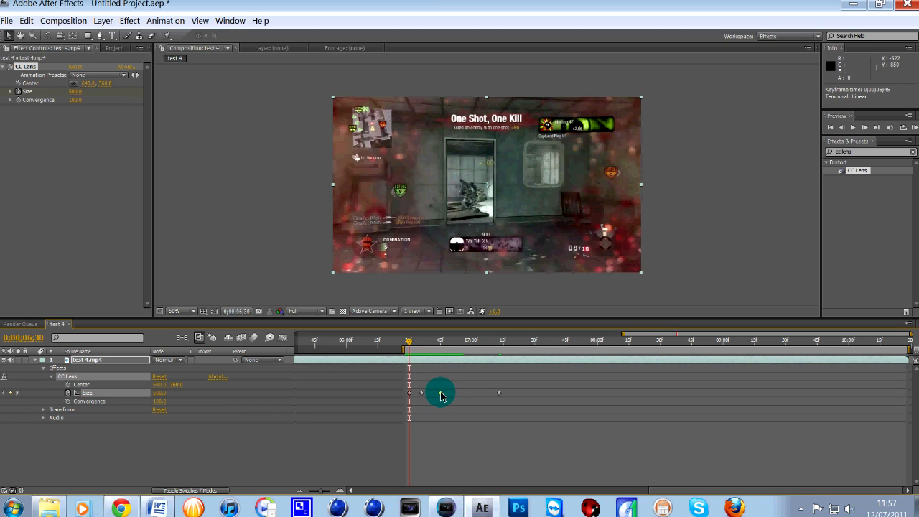
left_click_drag(441, 393, 424, 393)
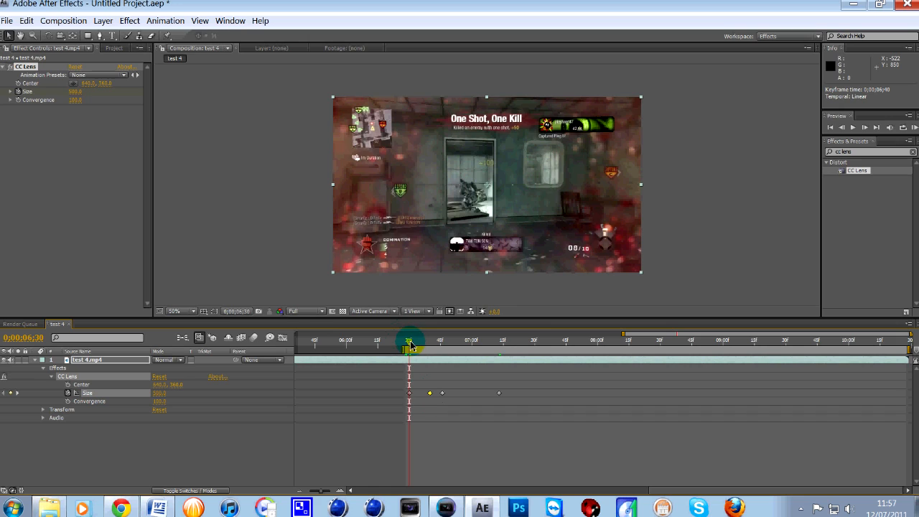
left_click_drag(409, 341, 430, 340)
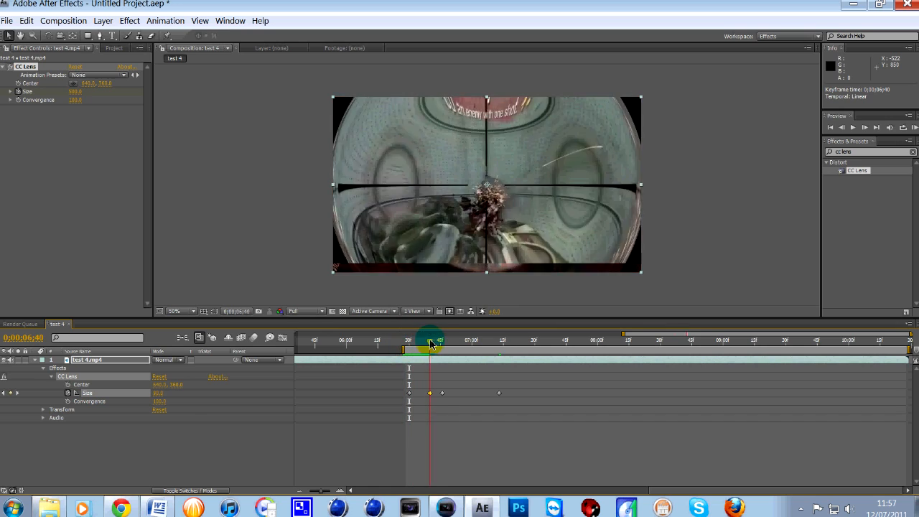
left_click_drag(430, 343, 478, 344)
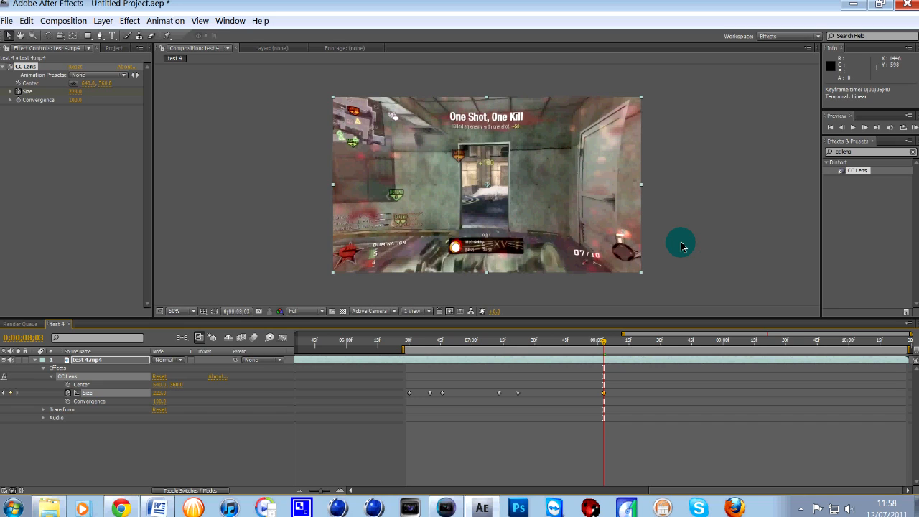
mouse_move(664, 252)
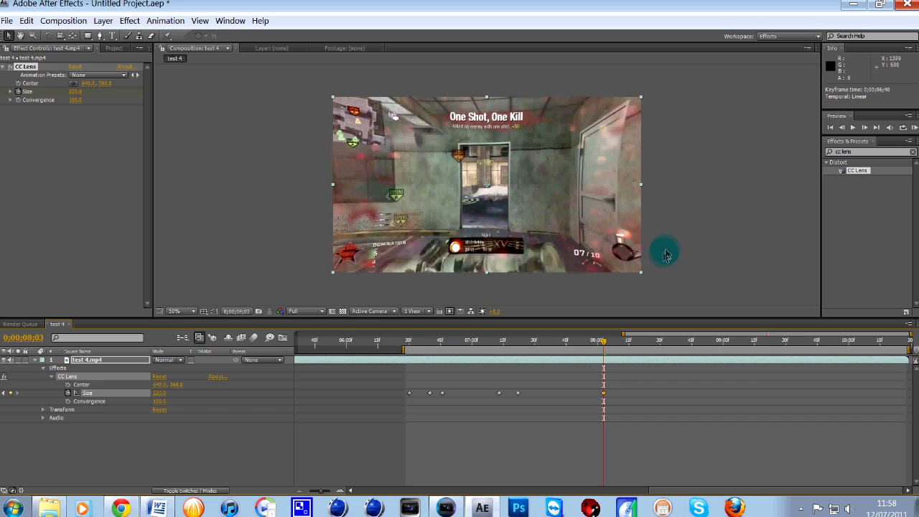
mouse_move(663, 257)
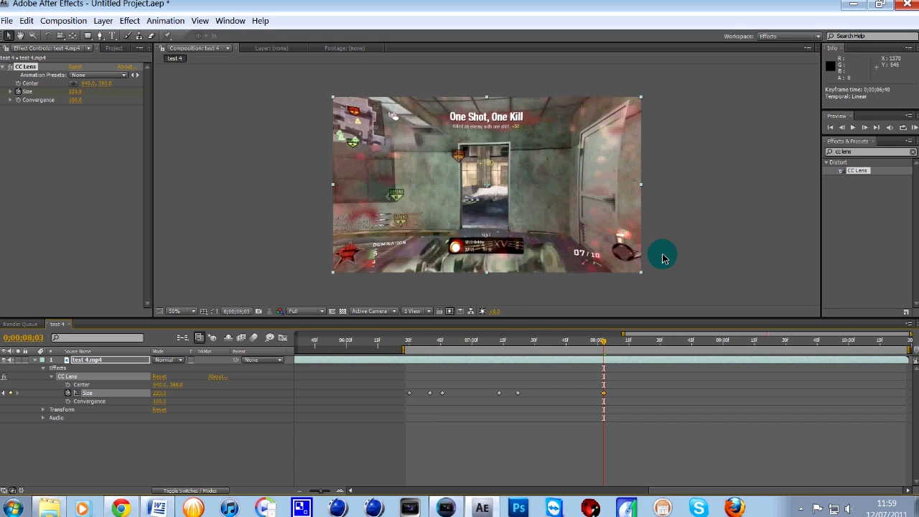
mouse_move(692, 255)
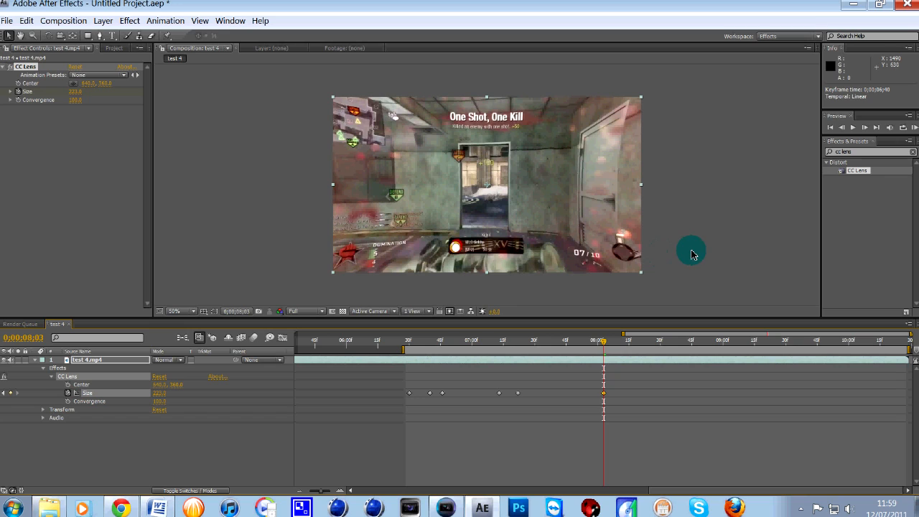
mouse_move(702, 217)
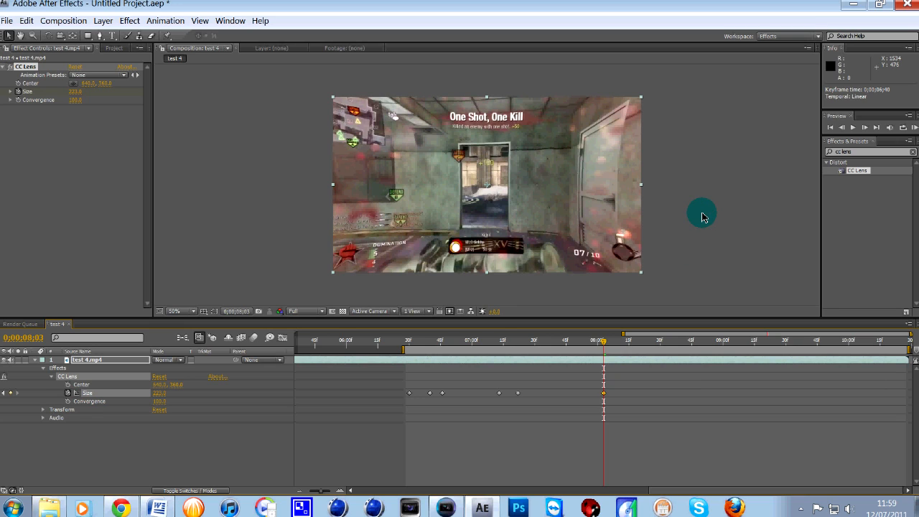
mouse_move(749, 273)
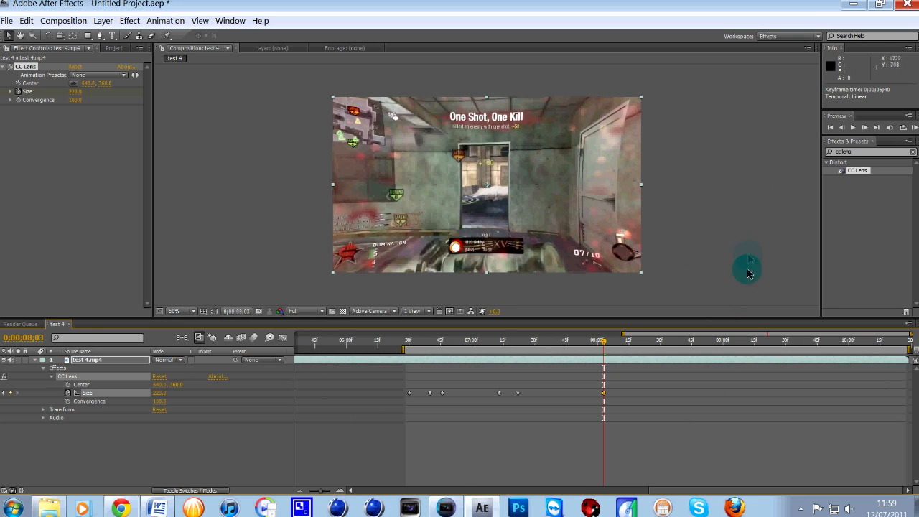
mouse_move(713, 215)
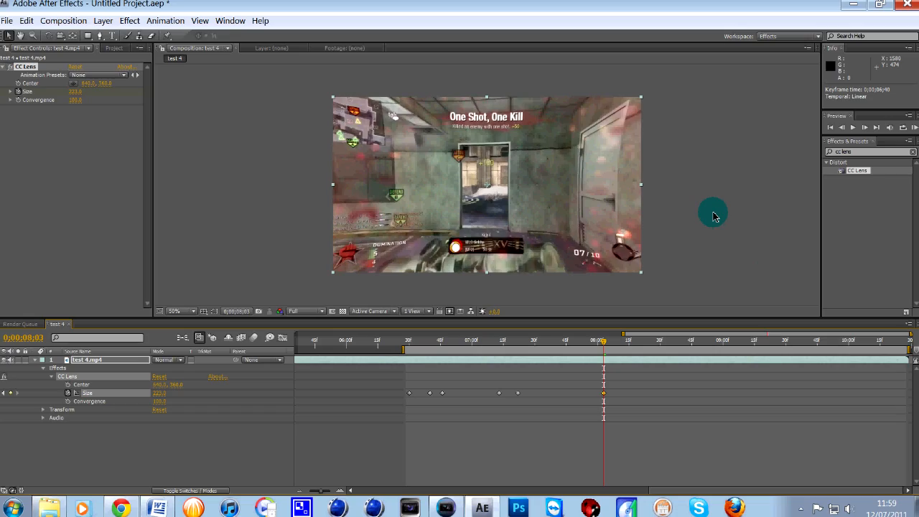